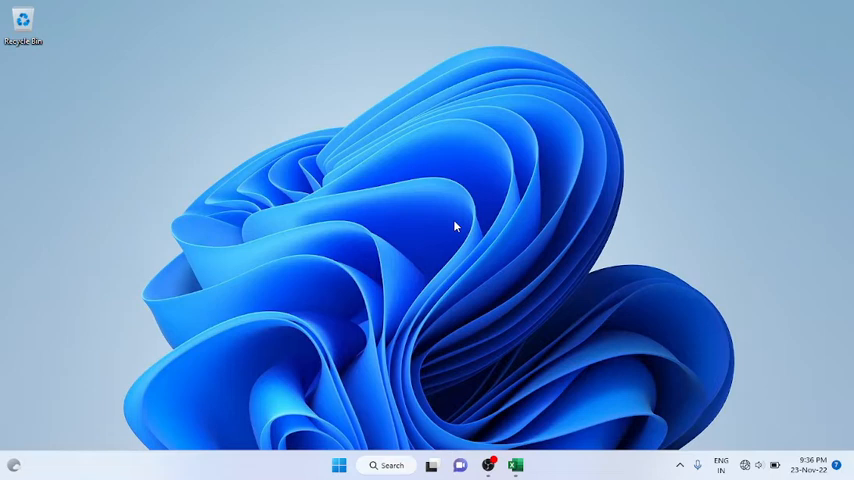
mouse_move(534, 438)
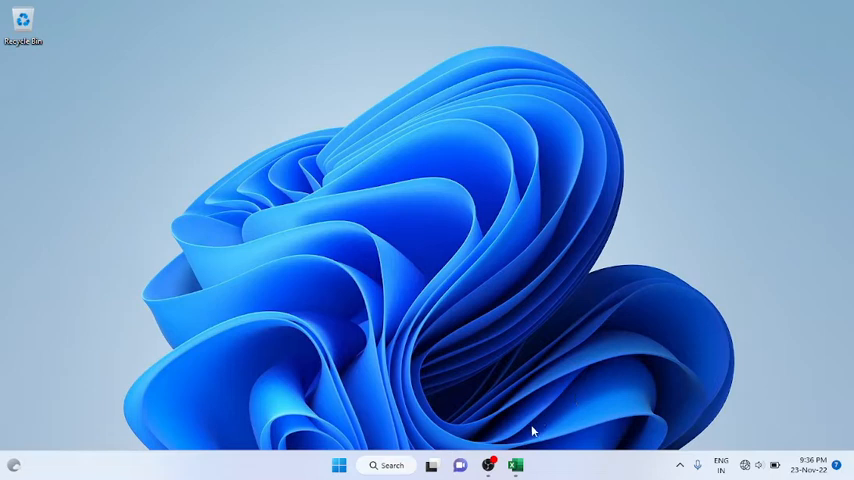
Start a blank workbook and enter the label 'Show Current Date' in row 4.
click(516, 464)
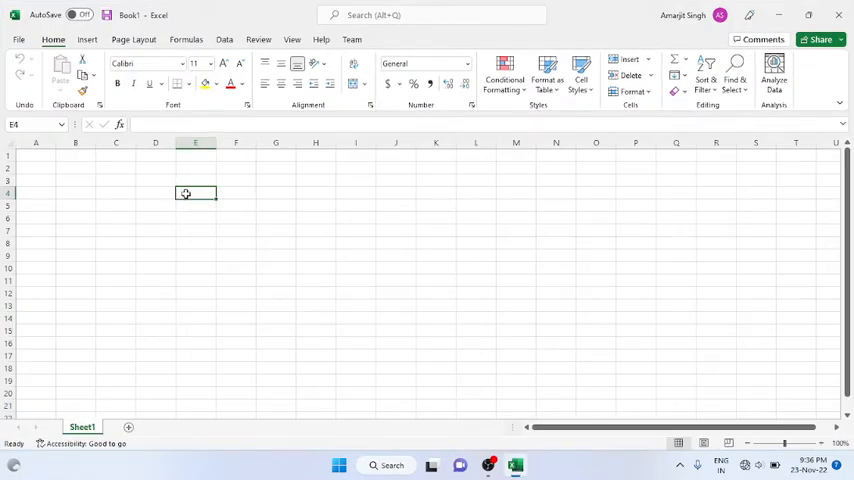
text(Show Current Date)
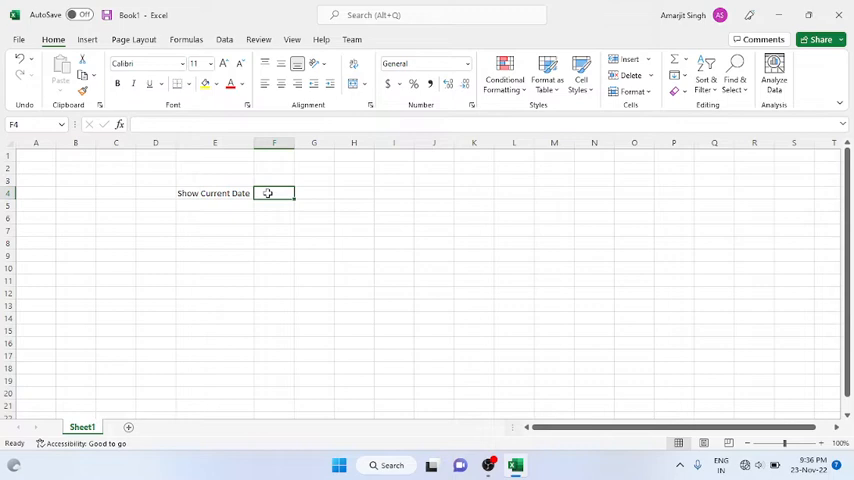
Enter =TODAY() beside the label to display today's date, 23-11-22.
text(=)
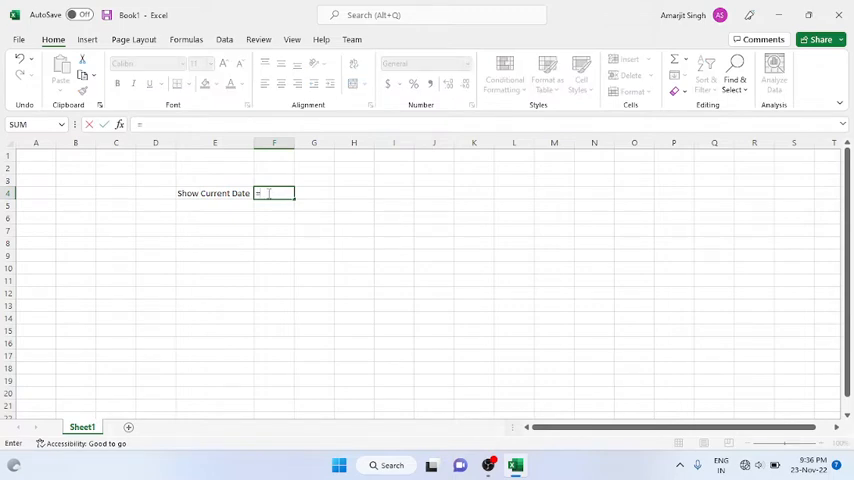
text(TOD)
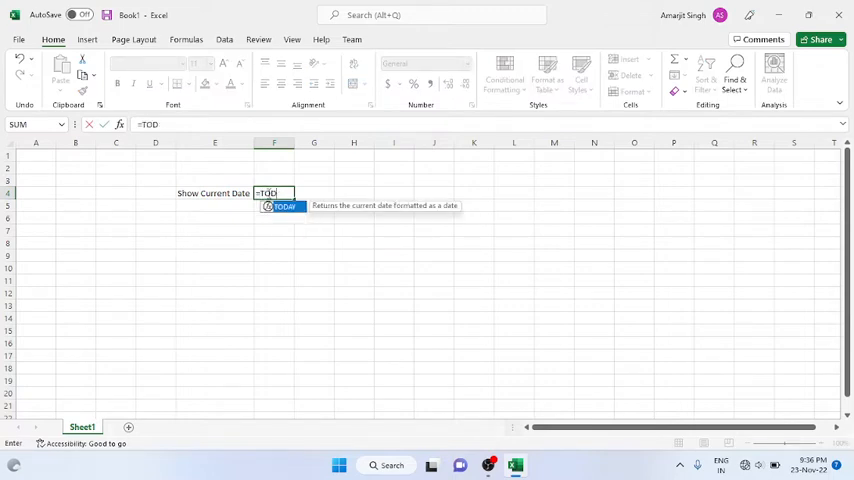
text(ODAY()
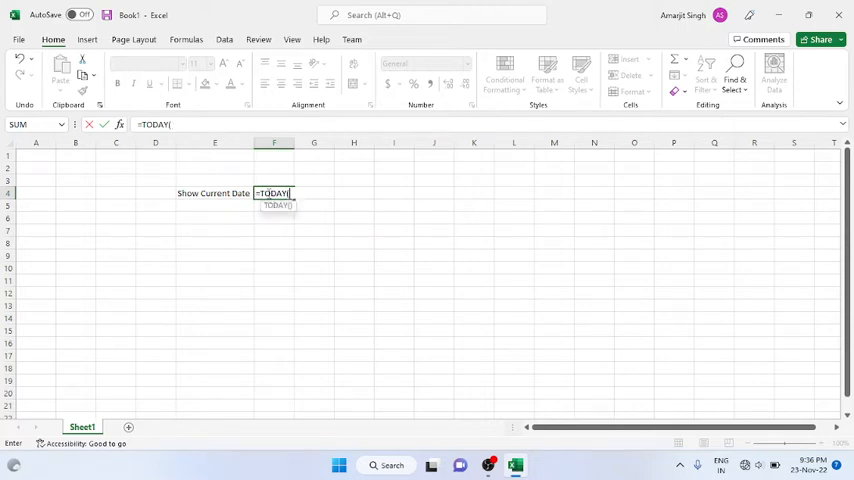
key(Backspace)
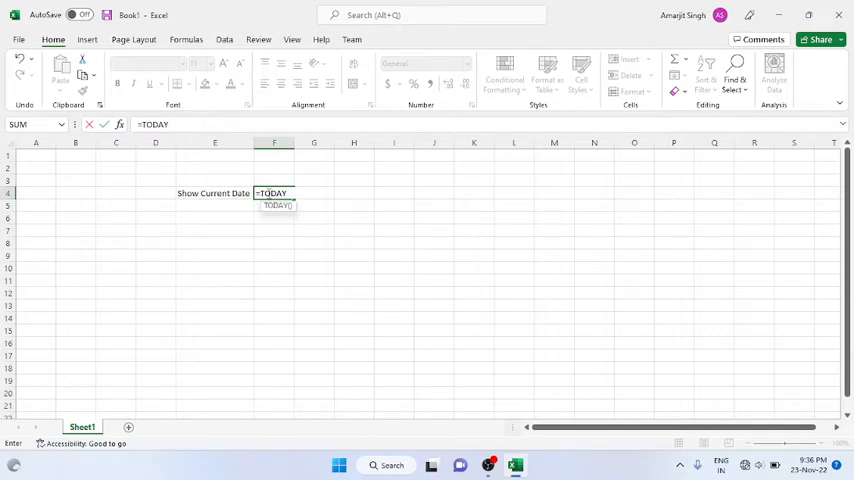
text(())
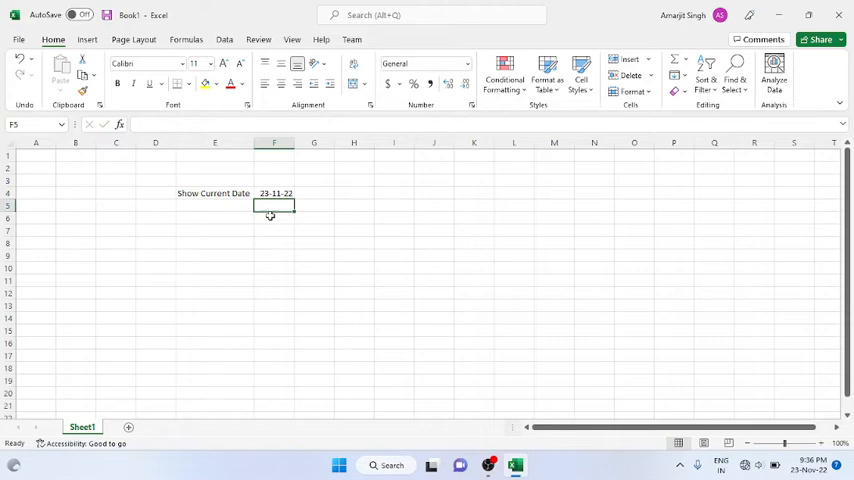
mouse_move(284, 276)
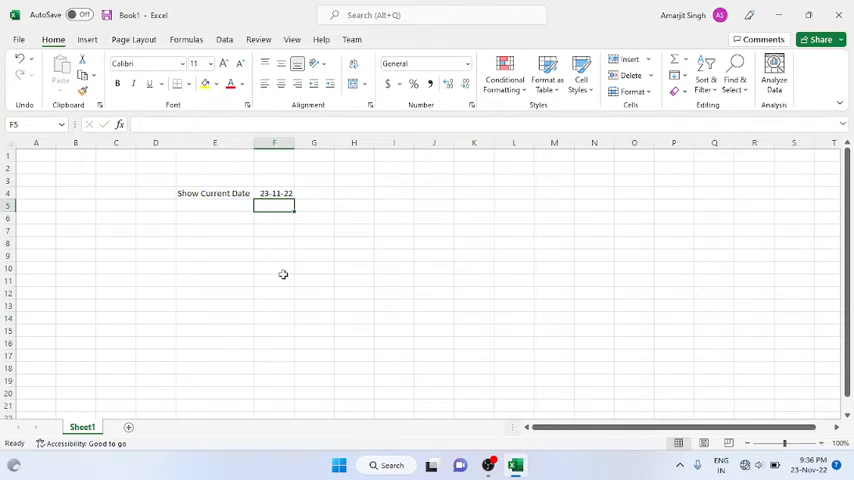
mouse_move(304, 152)
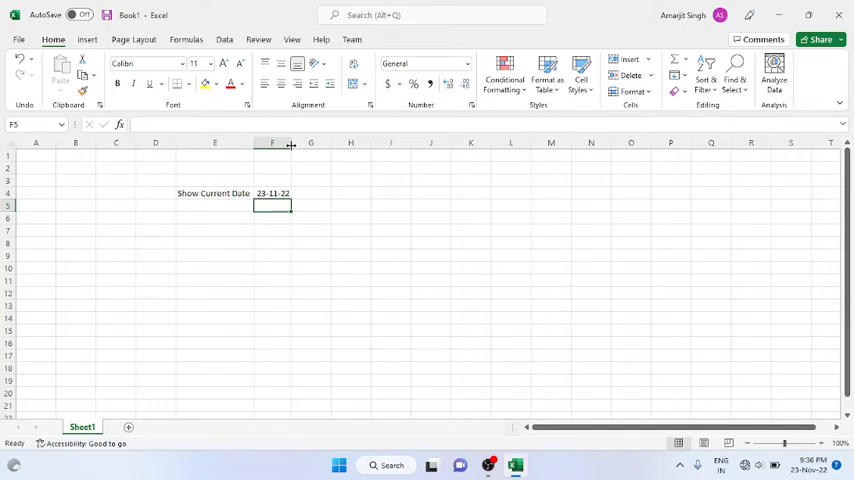
Enter 'Show Current Date & Time' in E5 and autofit column E to the text.
click(214, 204)
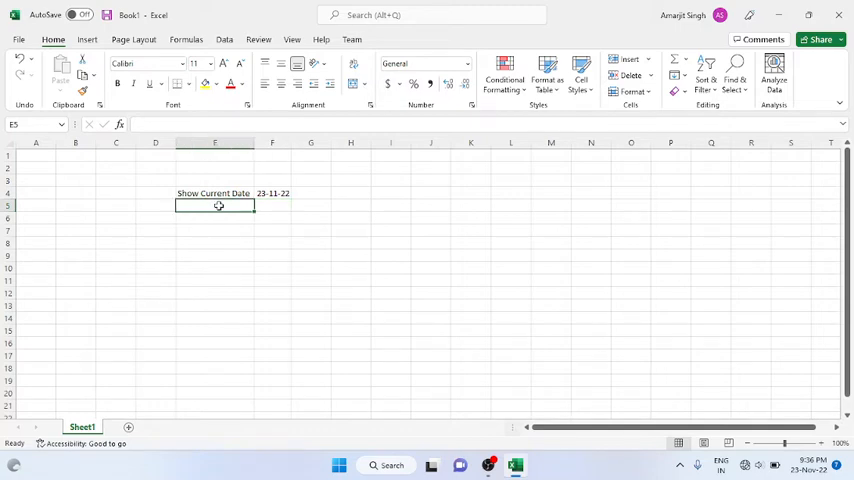
text(sHO)
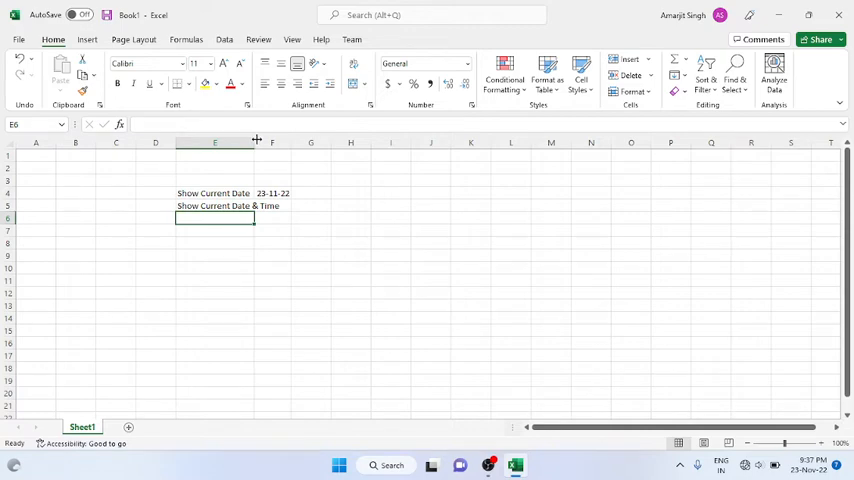
click(302, 204)
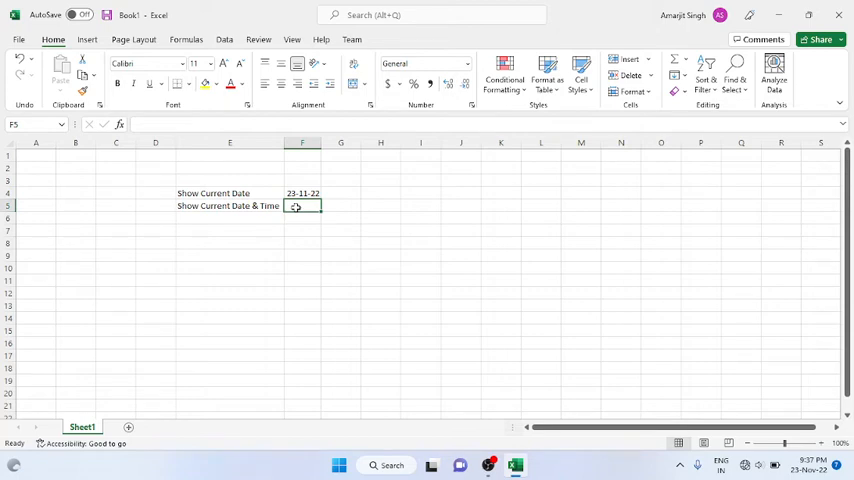
Enter =NOW() in F5 to display 23-11-22 23:07, widening column F to fit.
text(=nw)
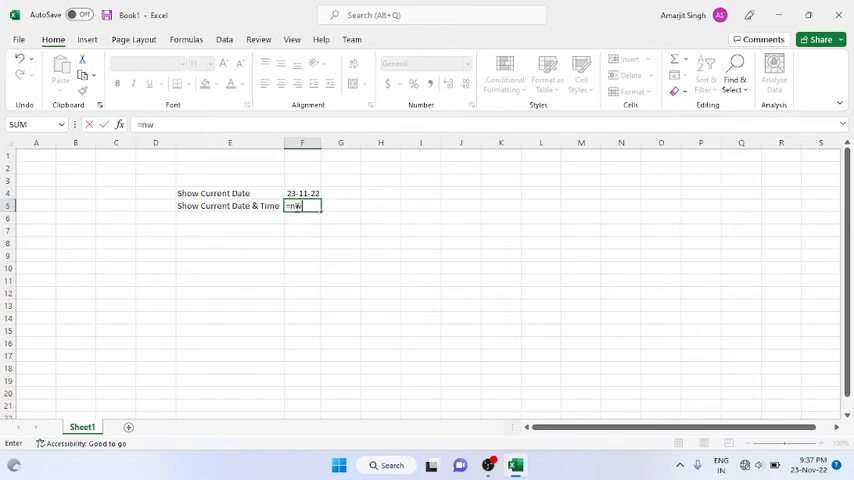
text(OW)
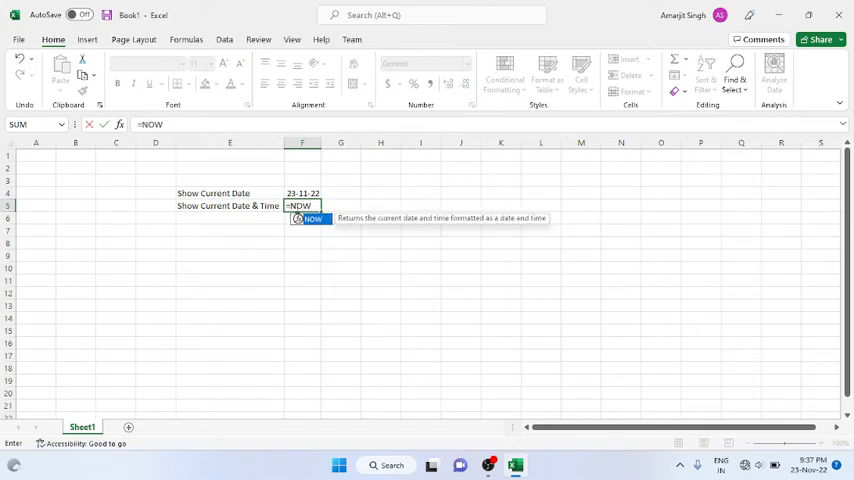
text(())
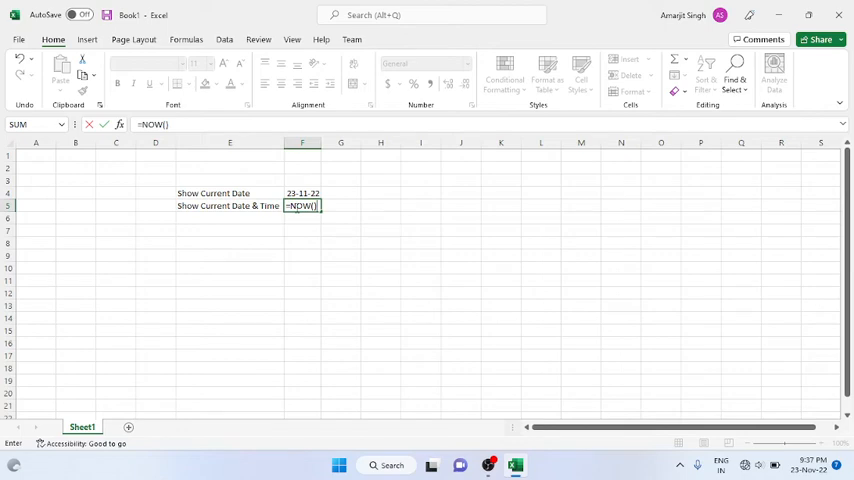
key(Enter)
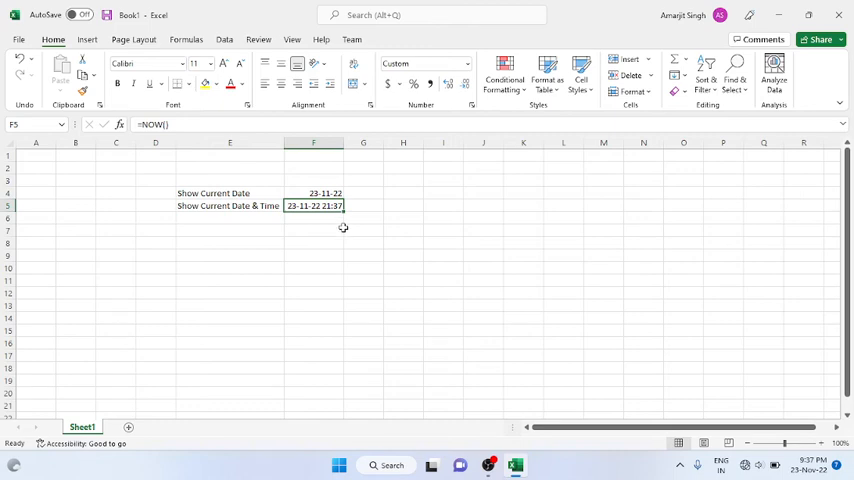
mouse_move(314, 190)
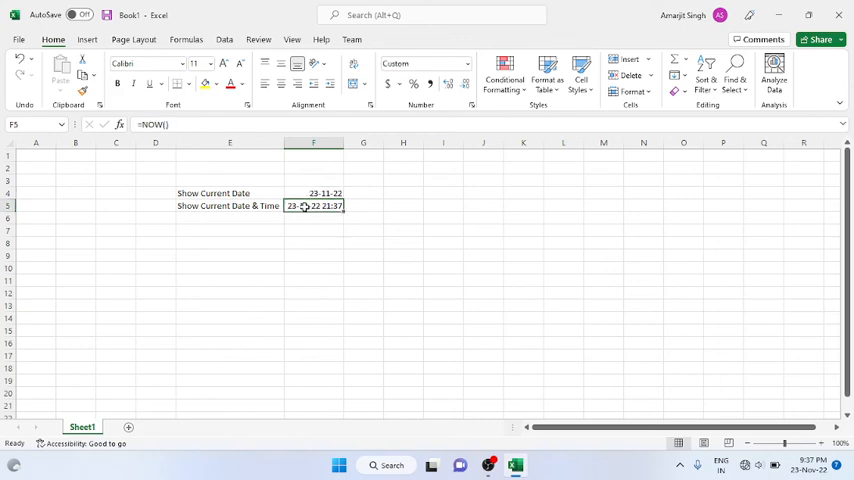
mouse_move(364, 192)
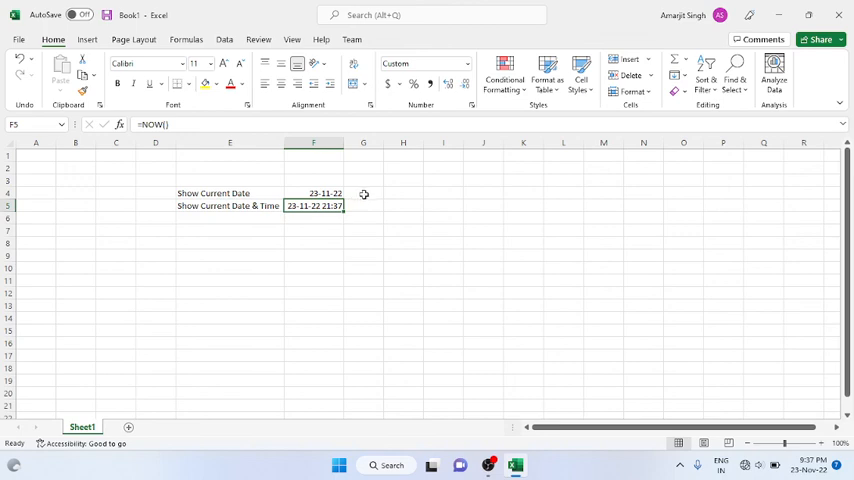
click(364, 204)
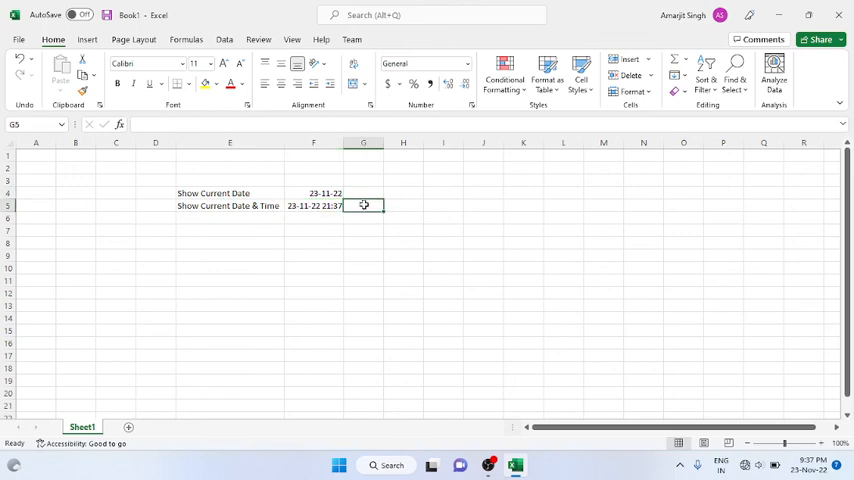